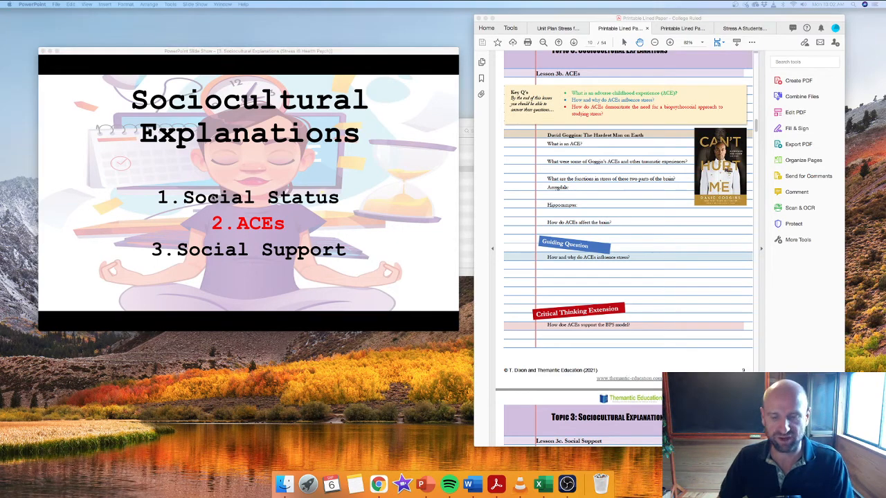
mouse_move(634, 207)
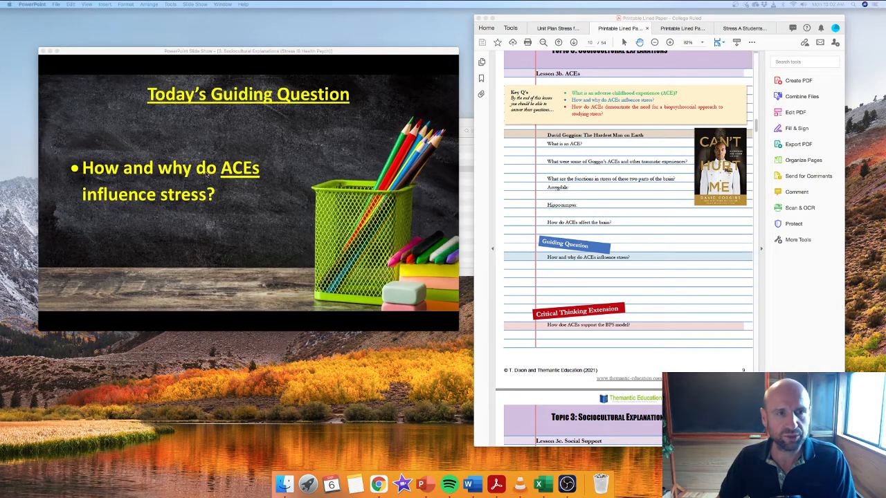
Step: Advance from the Pictionary rules slide past the David Goggins slide to Workbook Notes
key(right)
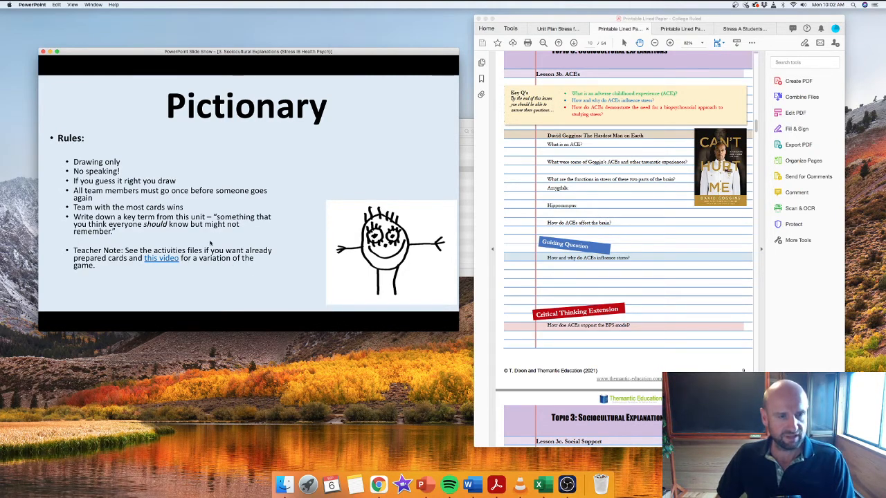
mouse_move(217, 171)
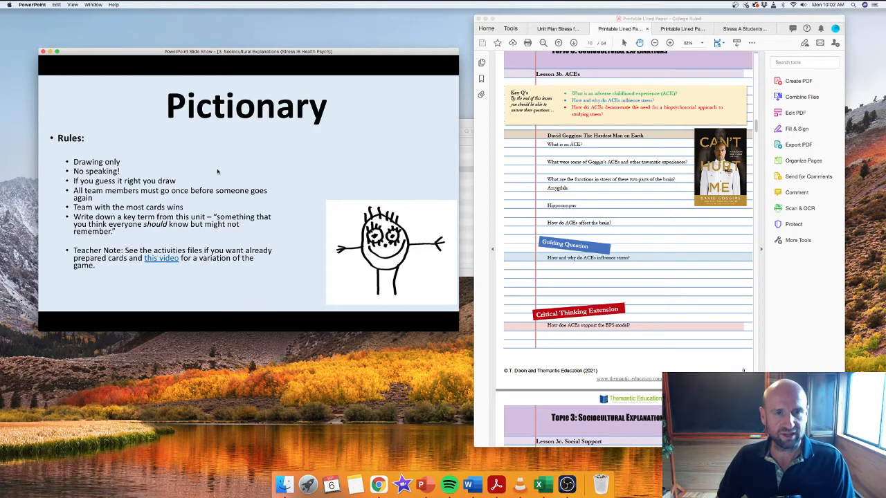
mouse_move(276, 154)
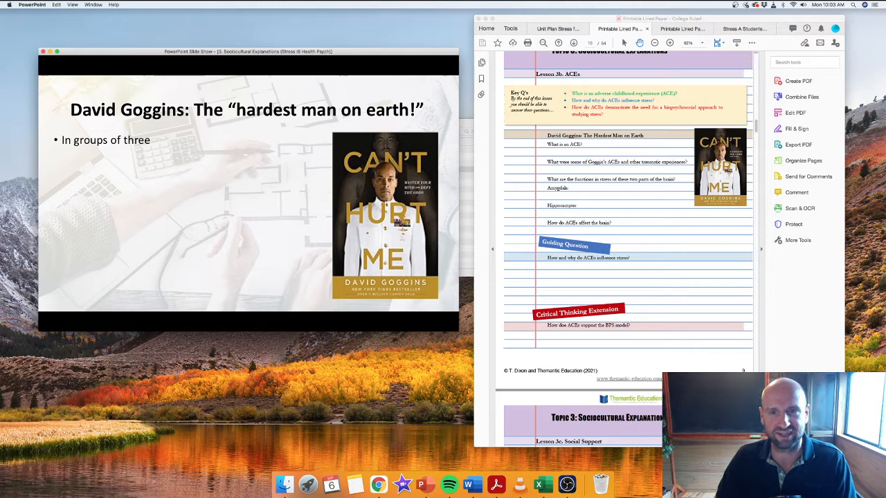
key(right)
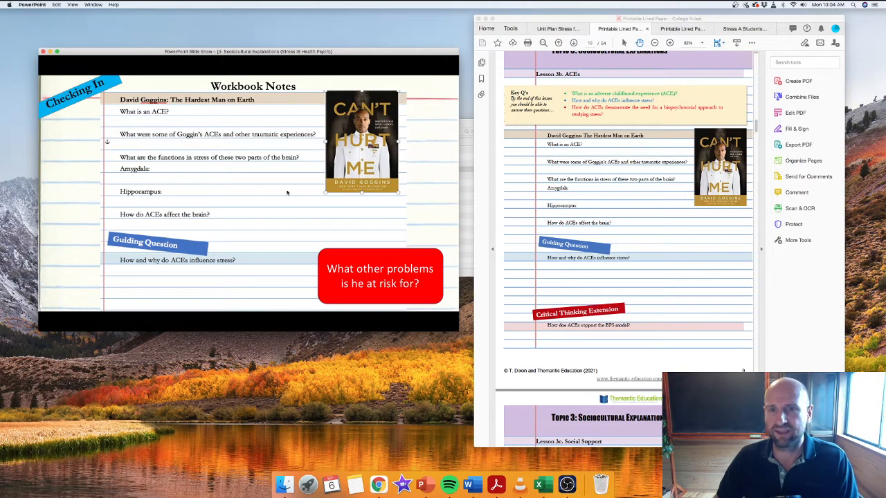
mouse_move(589, 265)
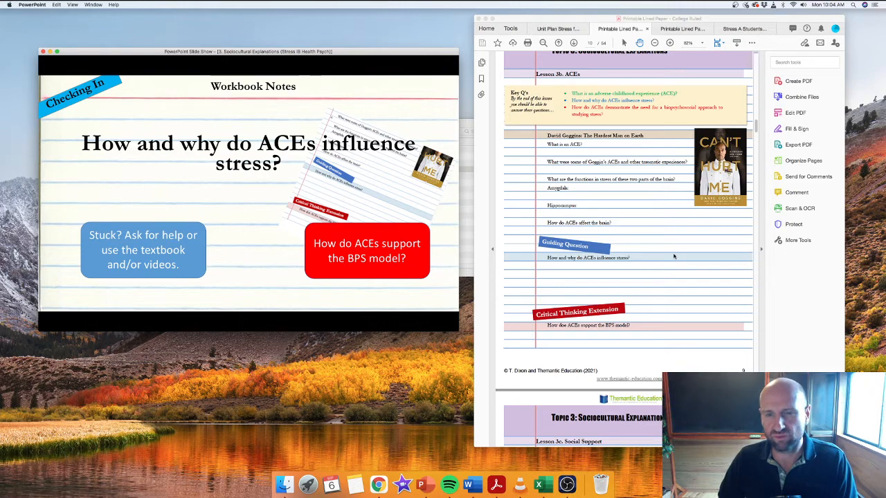
scroll(down, 3)
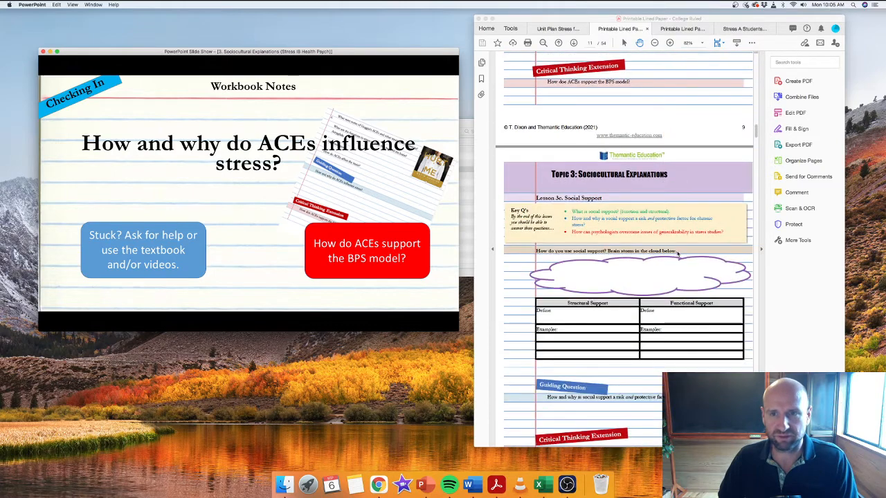
scroll(down, 3)
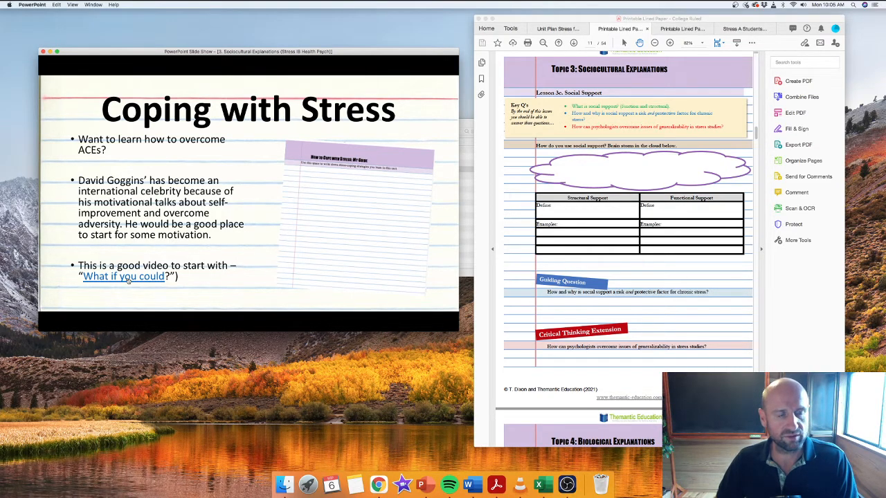
mouse_move(125, 278)
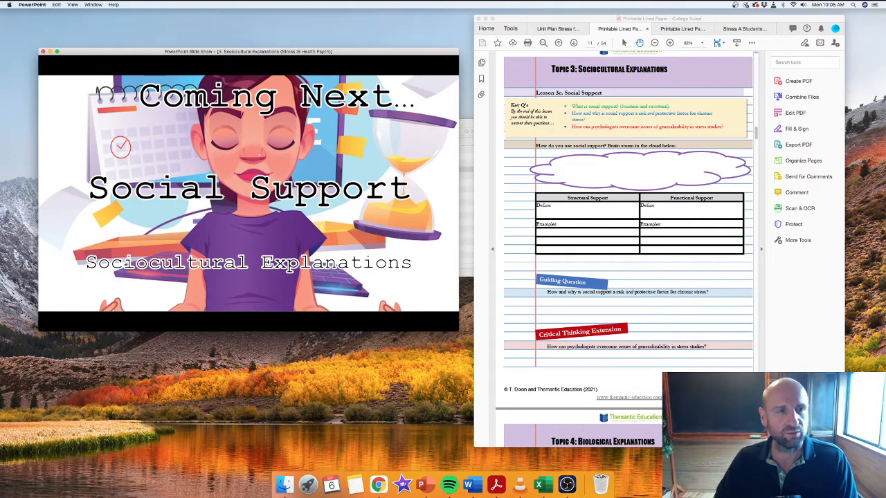
mouse_move(611, 275)
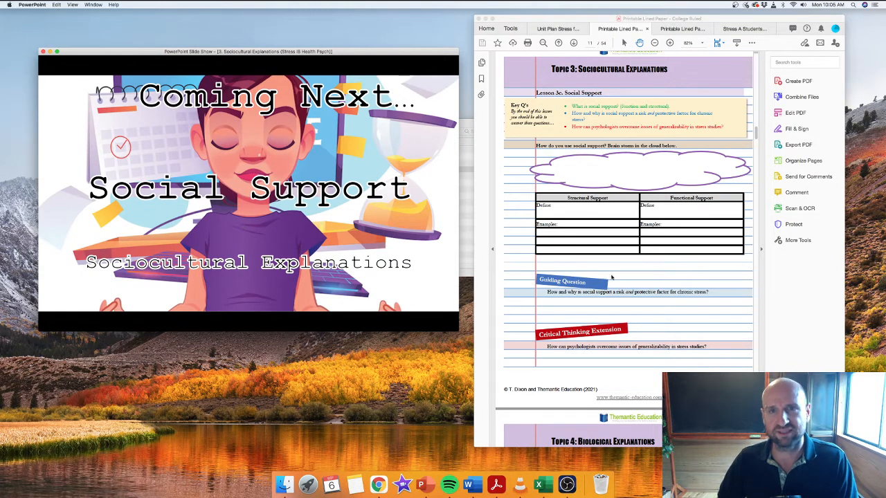